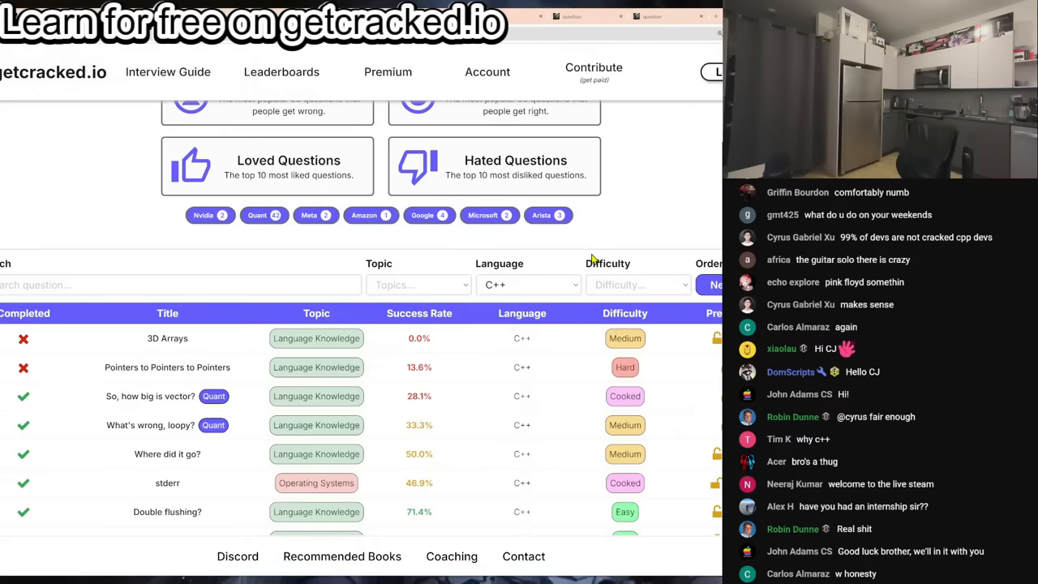
Step: Confirm the C++ language filter and narrow the question list to Medium difficulty
{"action": "scroll", "scroll_direction": "down", "scroll_amount": 3}
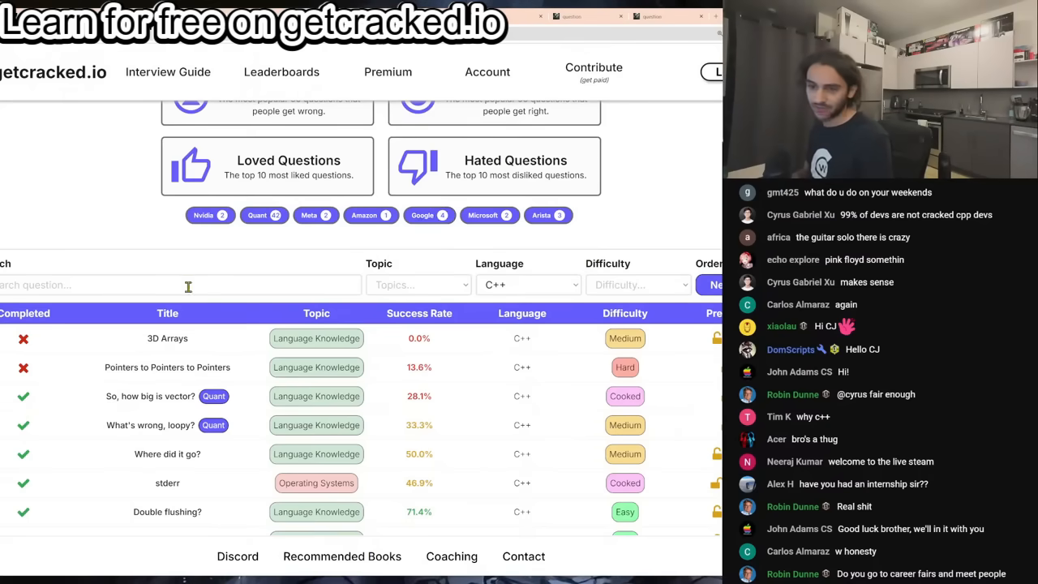
{"action": "left_click", "coordinate": [528, 285]}
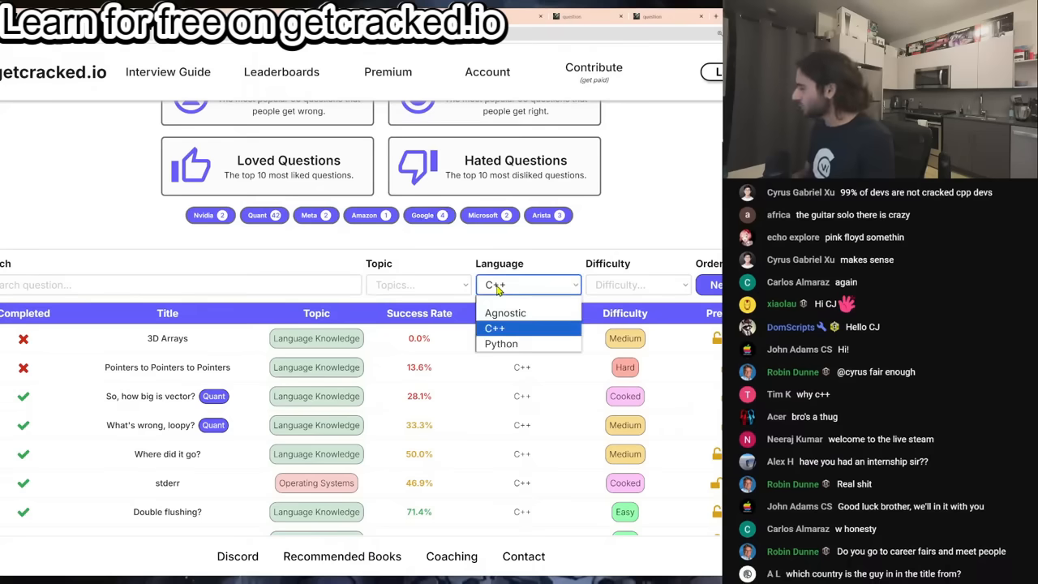
{"action": "mouse_move", "coordinate": [506, 312]}
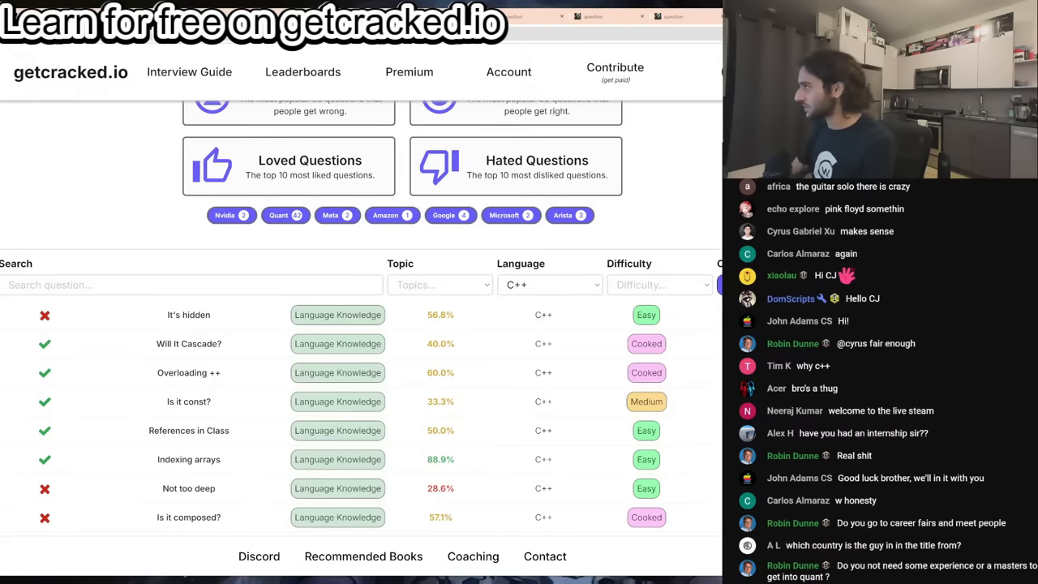
{"action": "left_click", "coordinate": [659, 285]}
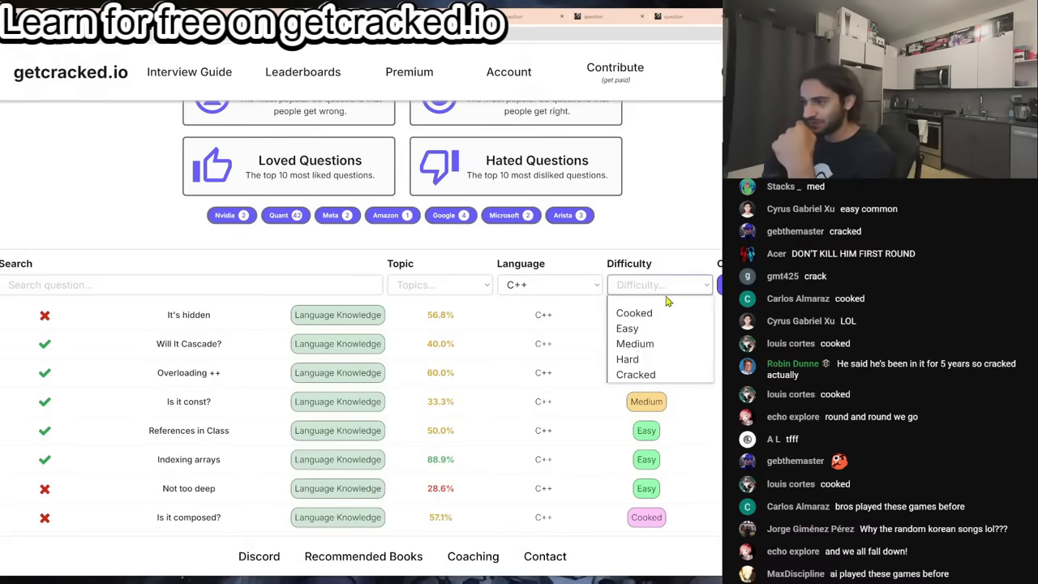
{"action": "left_click", "coordinate": [636, 344]}
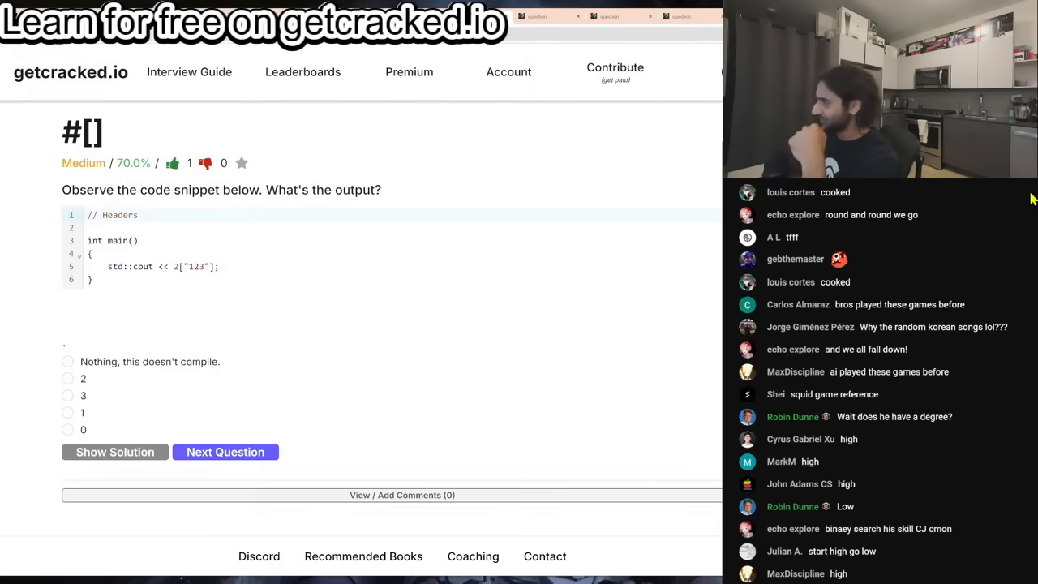
{"action": "mouse_move", "coordinate": [101, 438]}
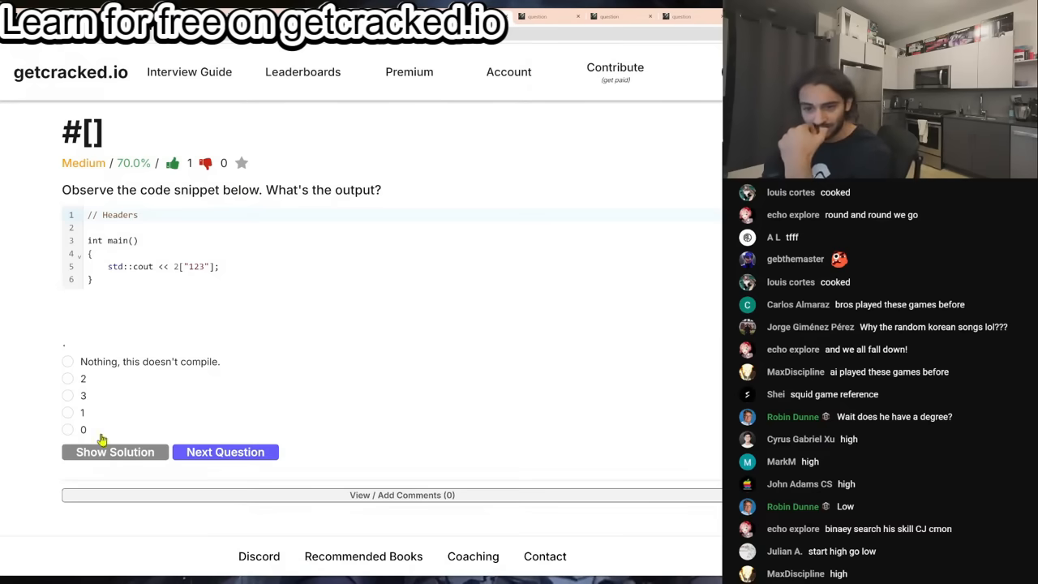
Step: Answer the #[] question with 3 and reveal its solution
{"action": "left_click", "coordinate": [68, 396]}
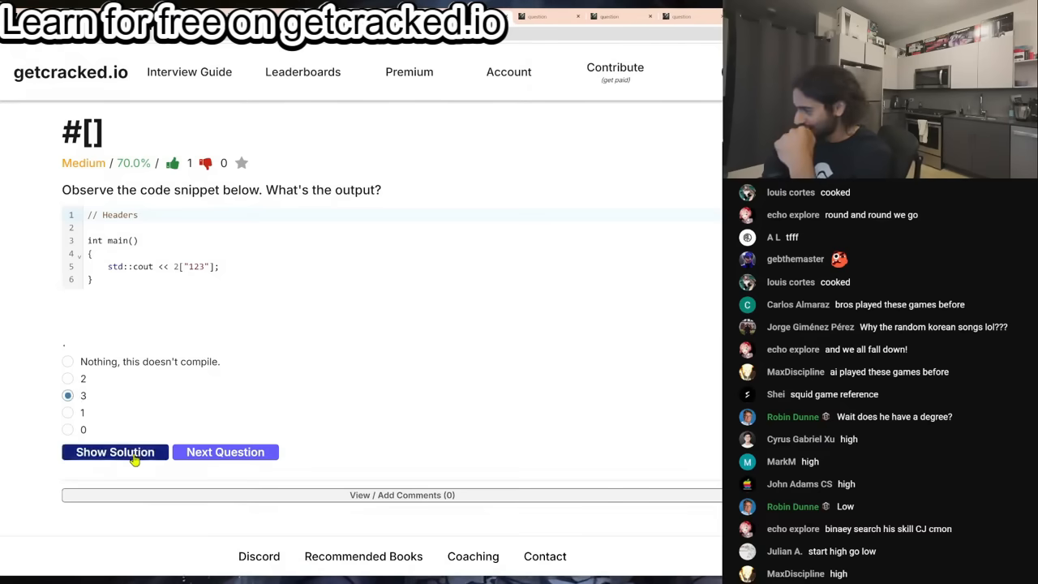
{"action": "left_click", "coordinate": [114, 451]}
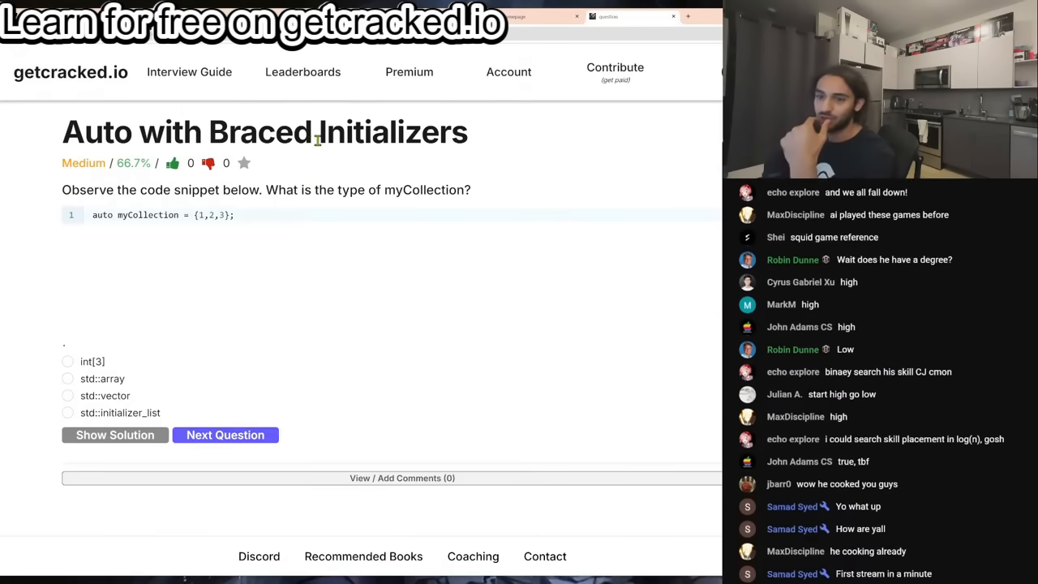
{"action": "mouse_move", "coordinate": [453, 189]}
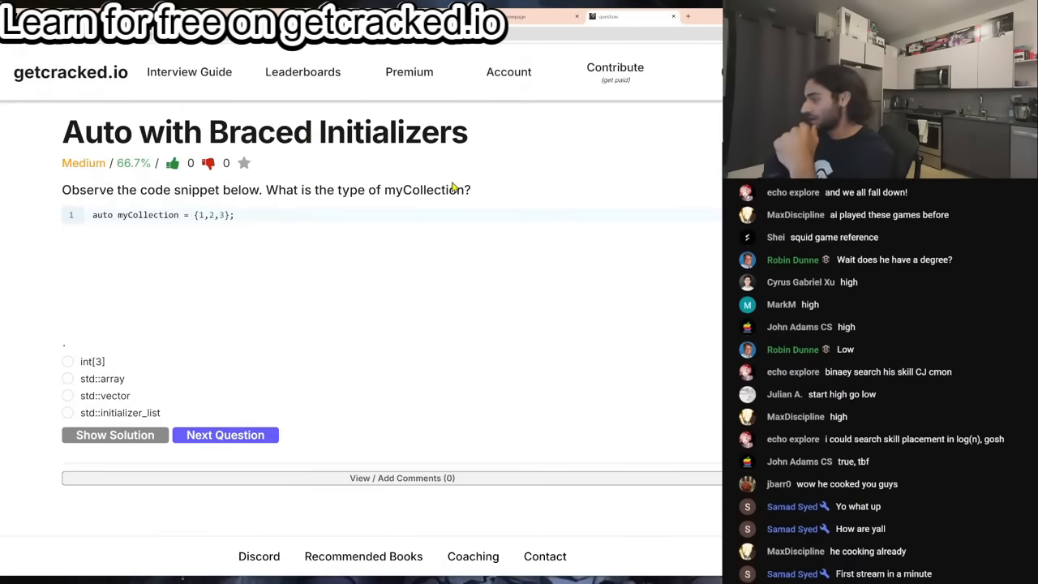
Step: Answer Auto with Braced Initializers with std::initializer_list and reveal the std::initializer_list<int> solution
{"action": "left_click", "coordinate": [68, 414]}
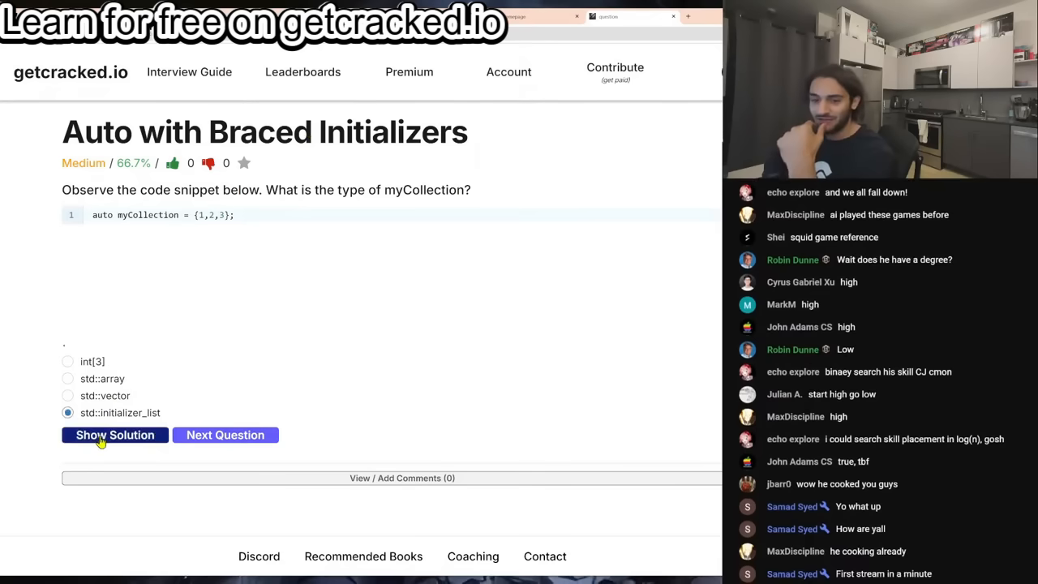
{"action": "left_click", "coordinate": [114, 435]}
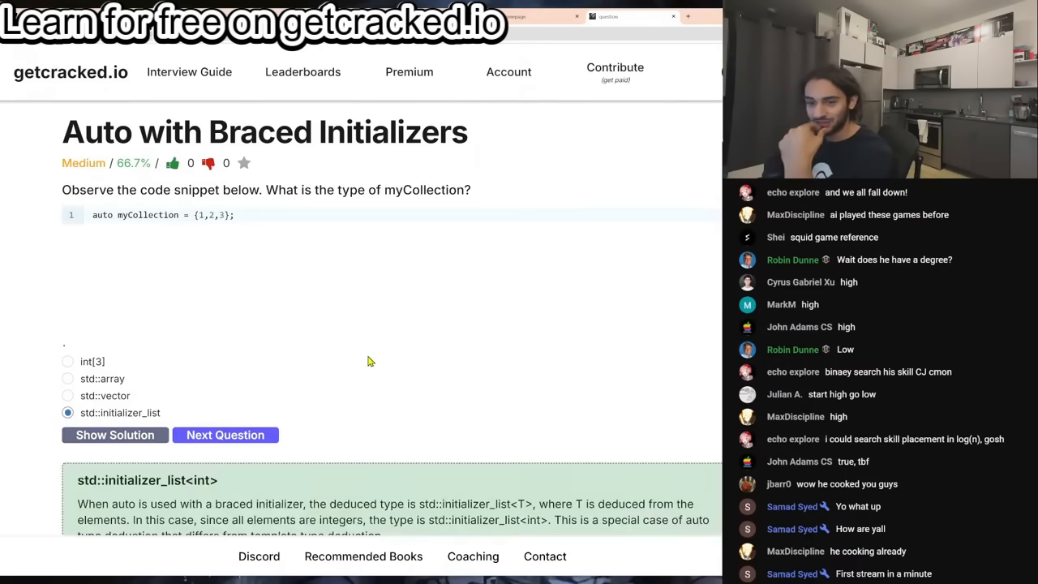
{"action": "mouse_move", "coordinate": [398, 300]}
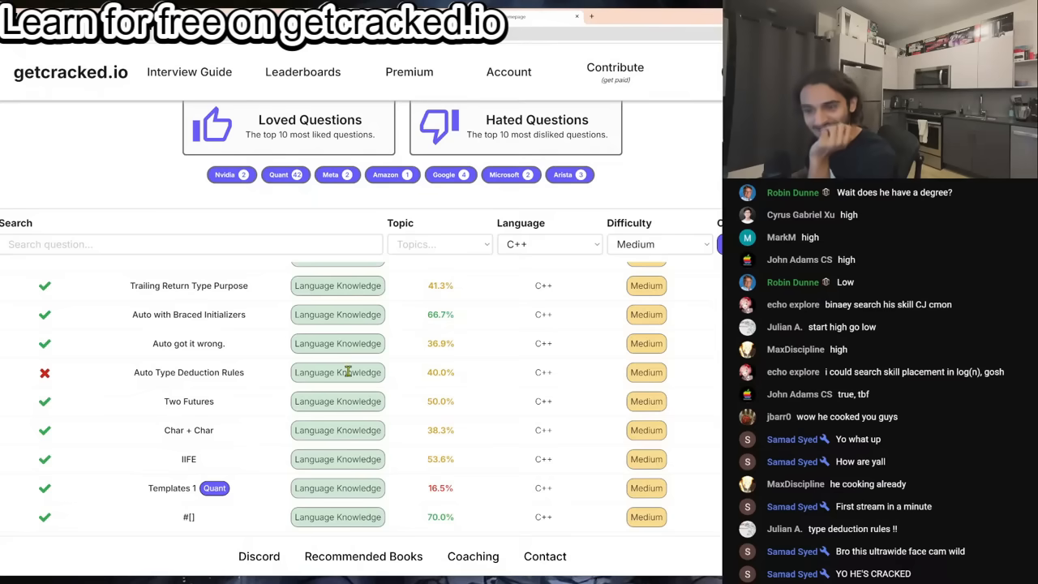
{"action": "mouse_move", "coordinate": [347, 389]}
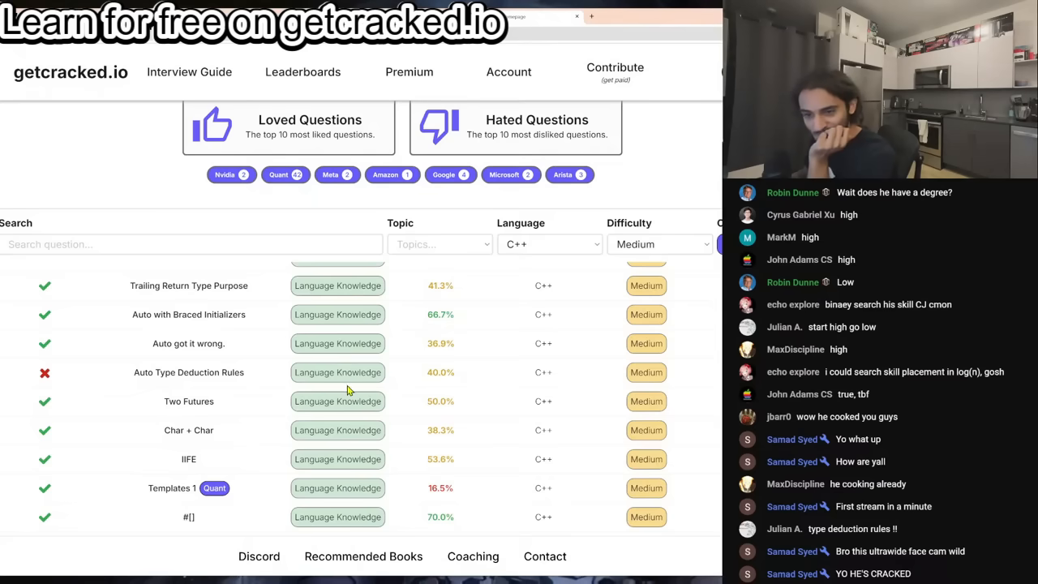
{"action": "mouse_move", "coordinate": [341, 416]}
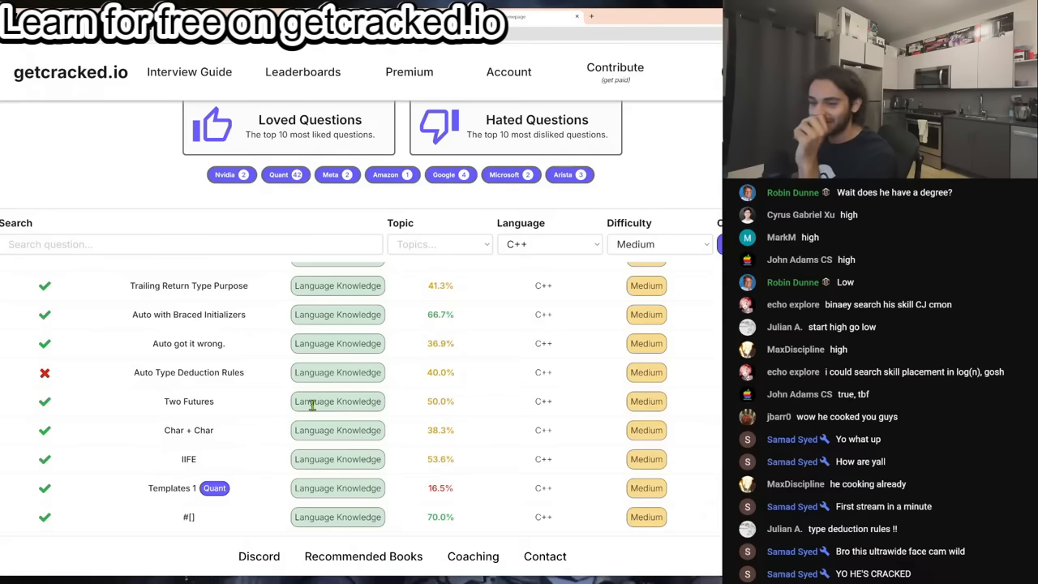
{"action": "mouse_move", "coordinate": [188, 462]}
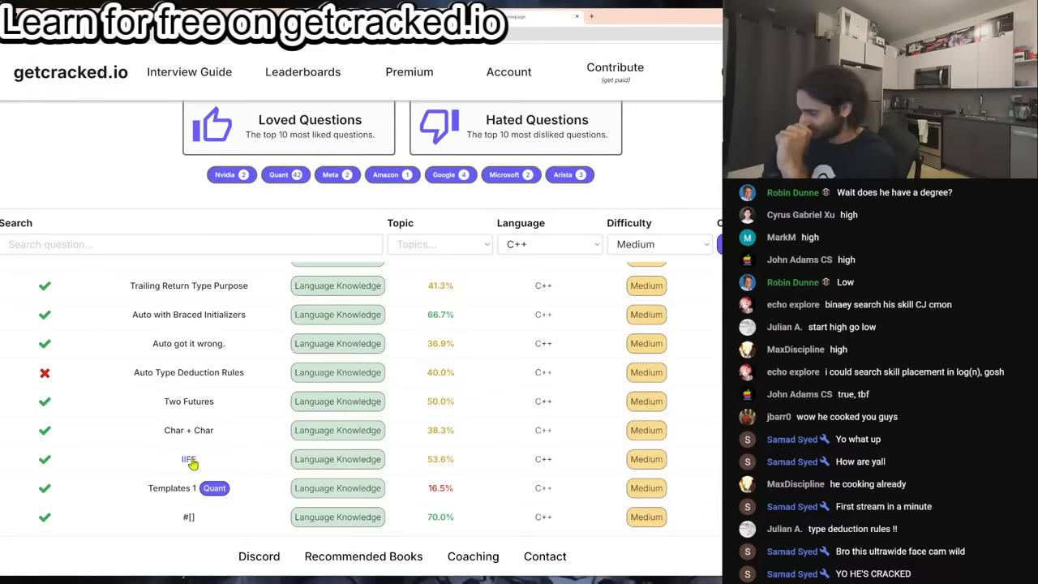
Step: Open the IIFE question about the immediately invocable lambda from the list
{"action": "left_click", "coordinate": [189, 459]}
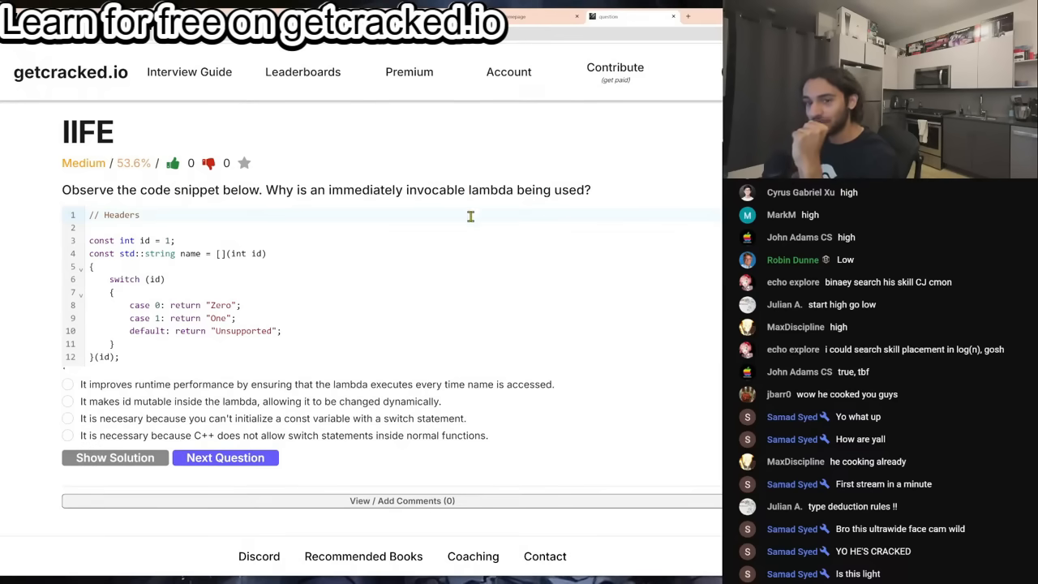
{"action": "mouse_move", "coordinate": [373, 279]}
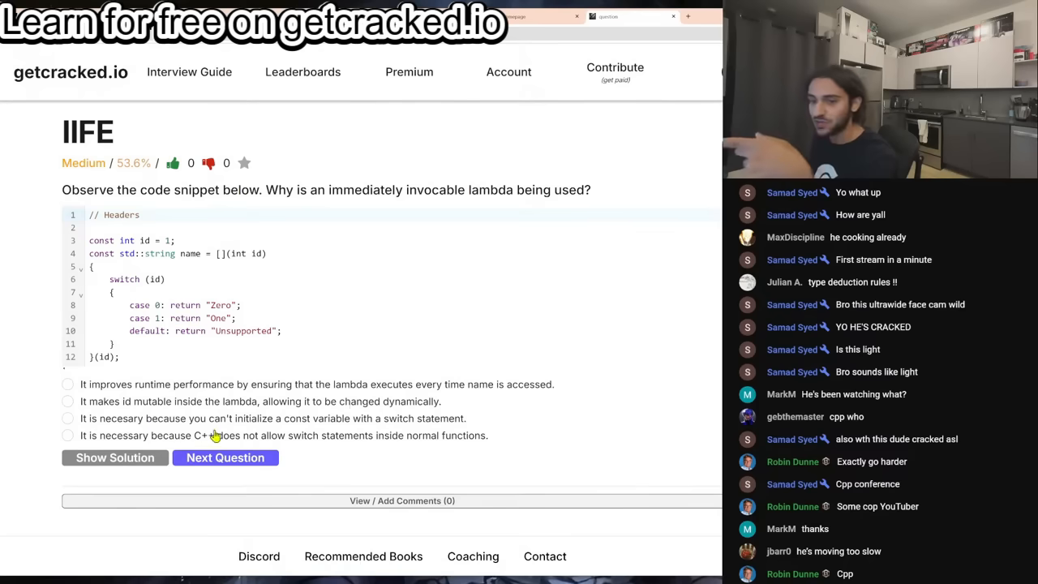
{"action": "mouse_move", "coordinate": [390, 308]}
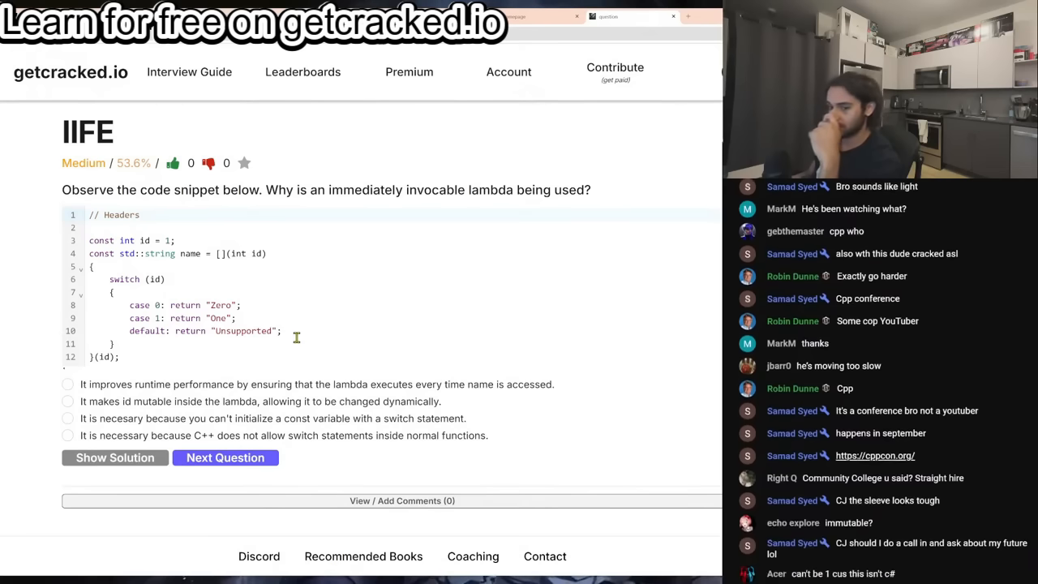
Step: Answer IIFE with the const-variable-and-switch choice and reveal the solution
{"action": "left_click", "coordinate": [68, 418]}
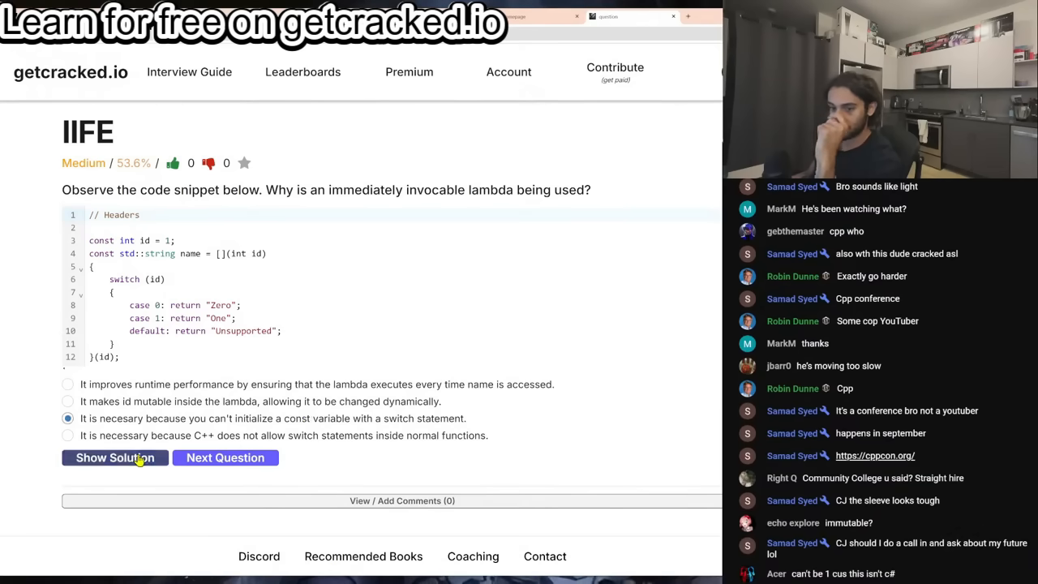
{"action": "left_click", "coordinate": [113, 457]}
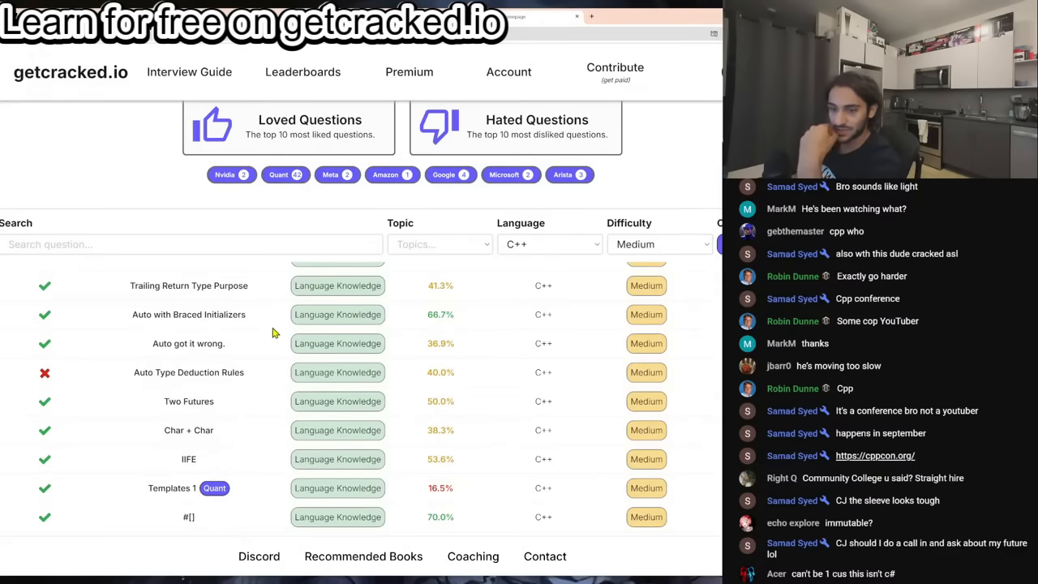
Step: Open the Char + Char question about adding two chars
{"action": "left_click", "coordinate": [189, 430]}
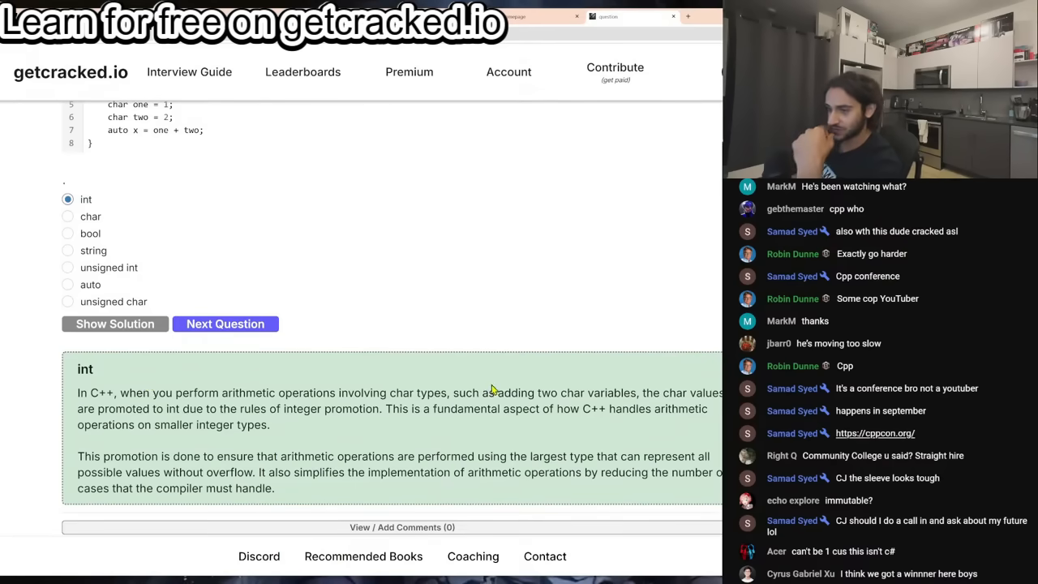
{"action": "mouse_move", "coordinate": [618, 428]}
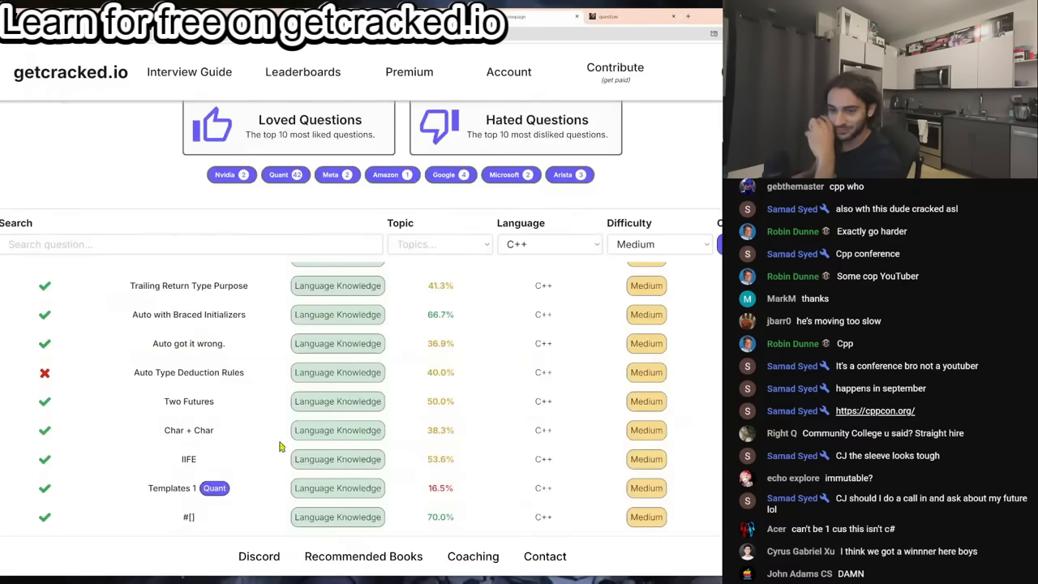
{"action": "scroll", "scroll_direction": "down", "scroll_amount": 3}
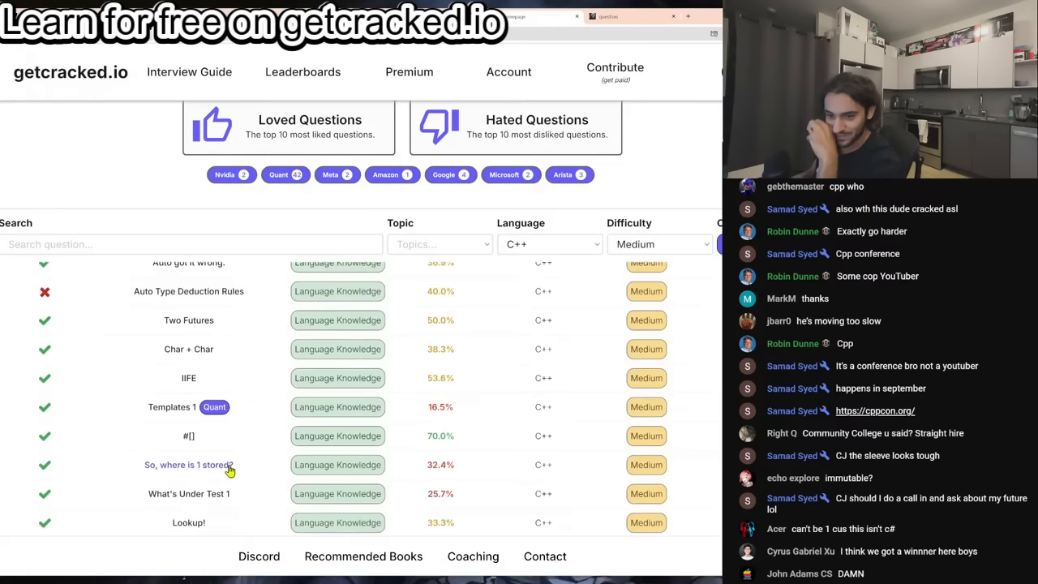
{"action": "mouse_move", "coordinate": [268, 462]}
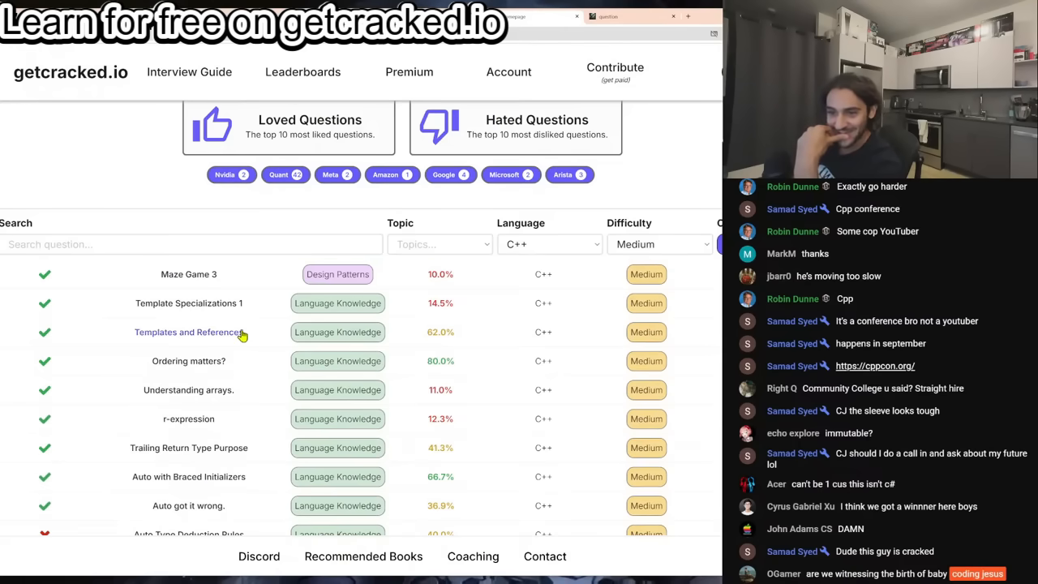
{"action": "left_click", "coordinate": [188, 331]}
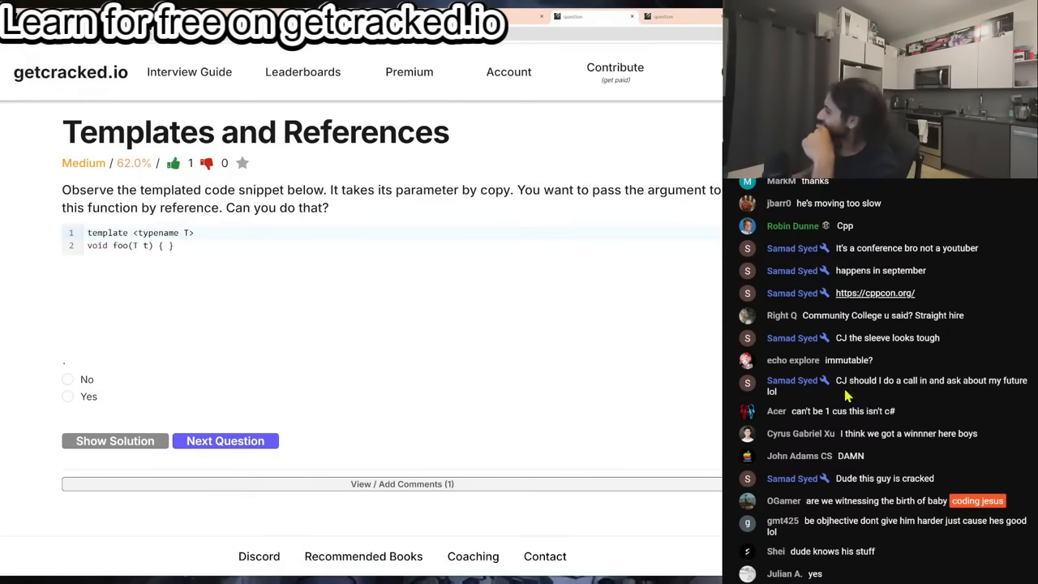
{"action": "mouse_move", "coordinate": [924, 406]}
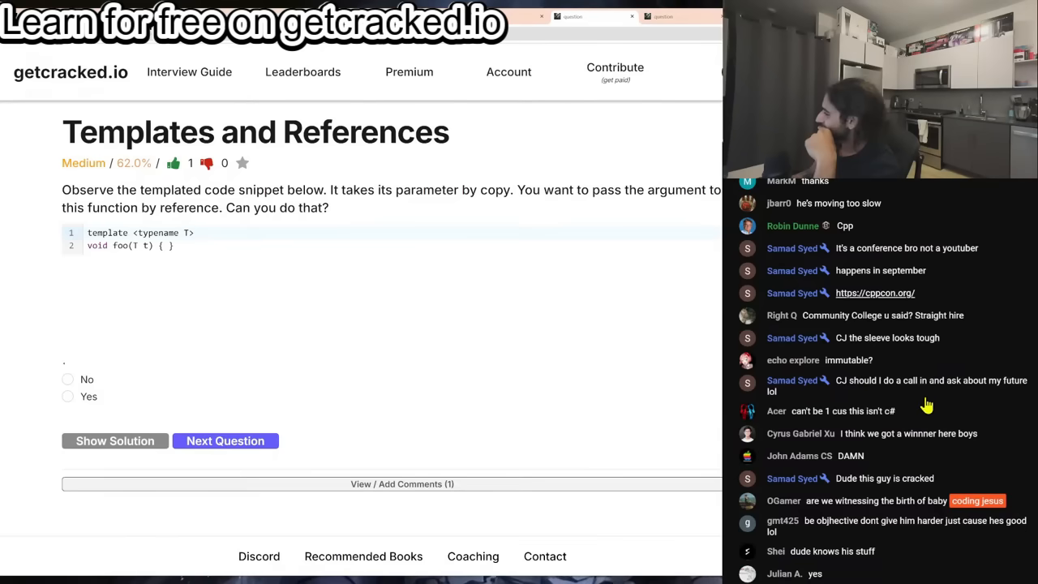
{"action": "scroll", "scroll_direction": "down", "scroll_amount": 3}
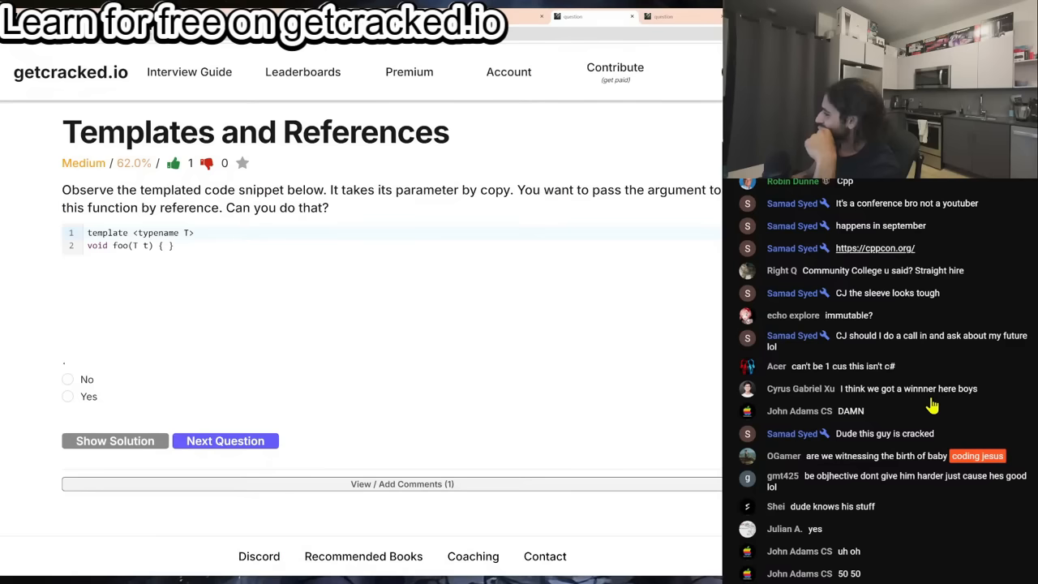
{"action": "scroll", "scroll_direction": "down", "scroll_amount": 3}
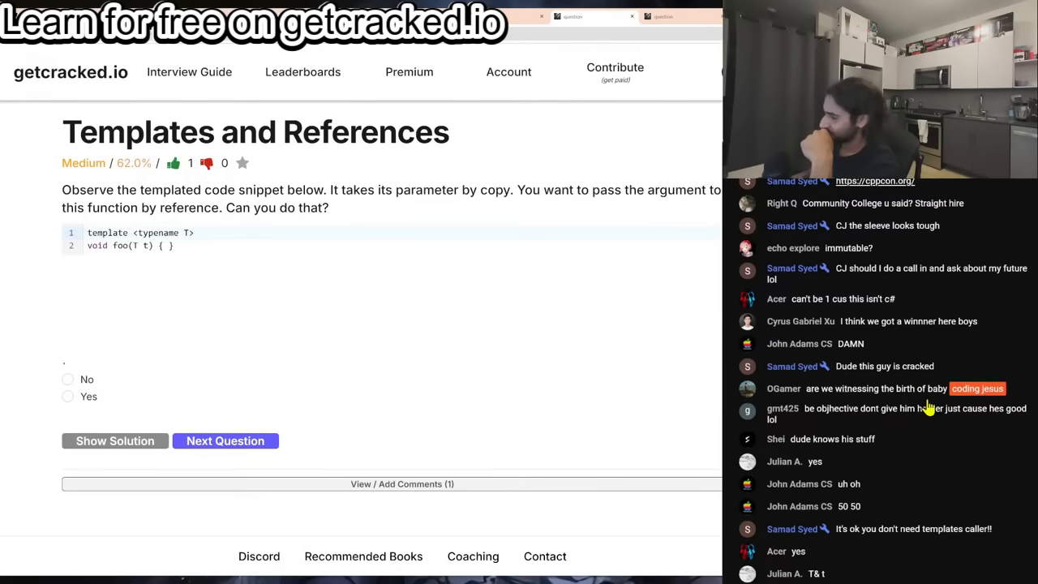
{"action": "mouse_move", "coordinate": [937, 423]}
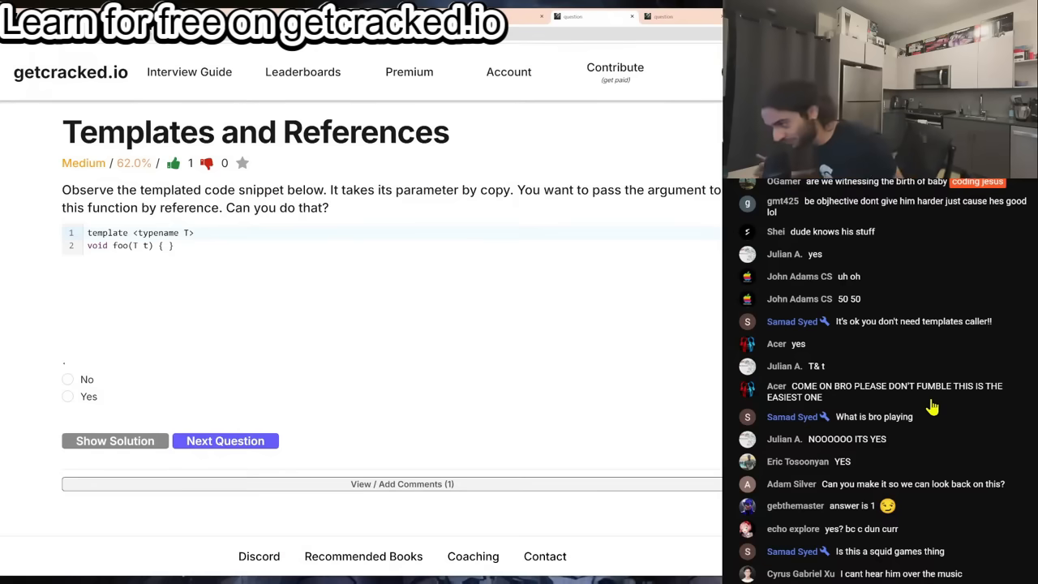
{"action": "scroll", "scroll_direction": "down", "scroll_amount": 3}
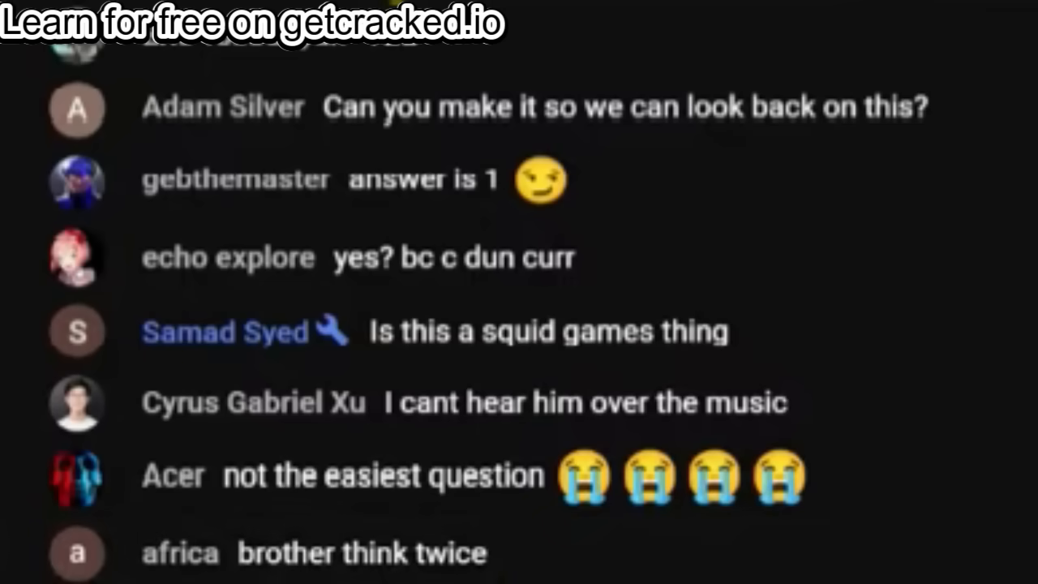
{"action": "scroll", "scroll_direction": "down", "scroll_amount": 3}
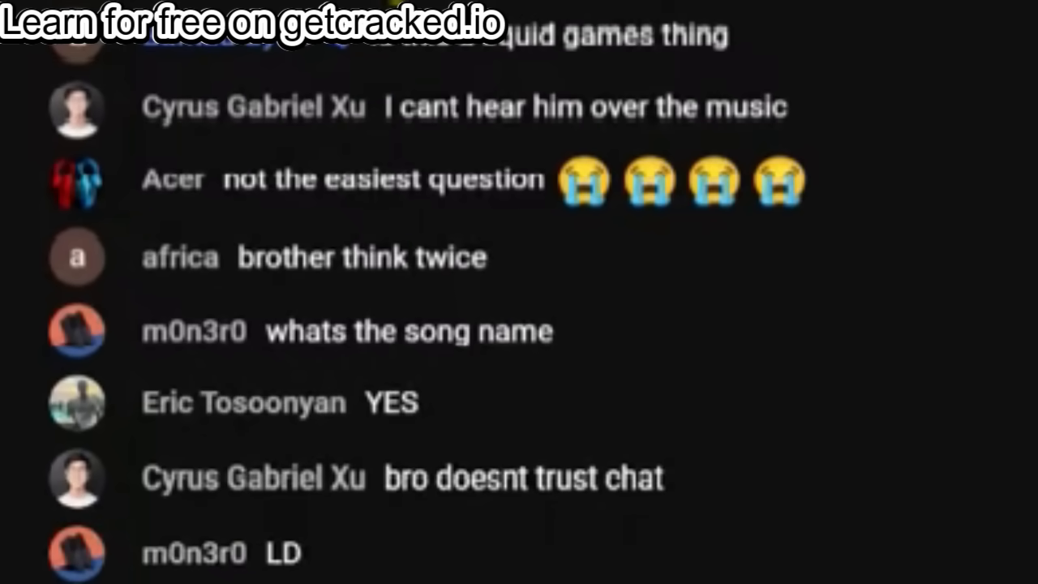
{"action": "scroll", "scroll_direction": "down", "scroll_amount": 3}
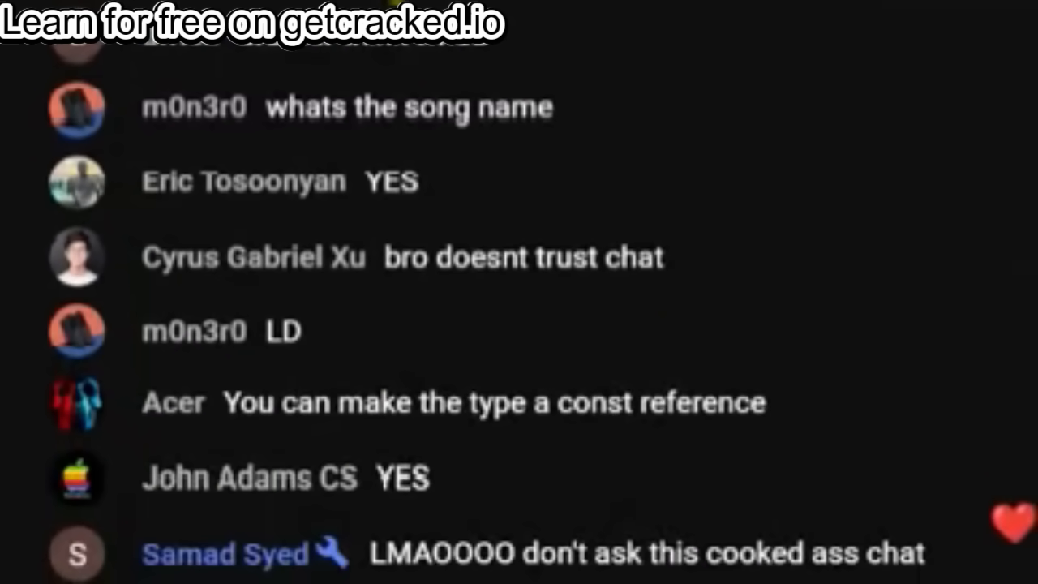
{"action": "scroll", "scroll_direction": "down", "scroll_amount": 3}
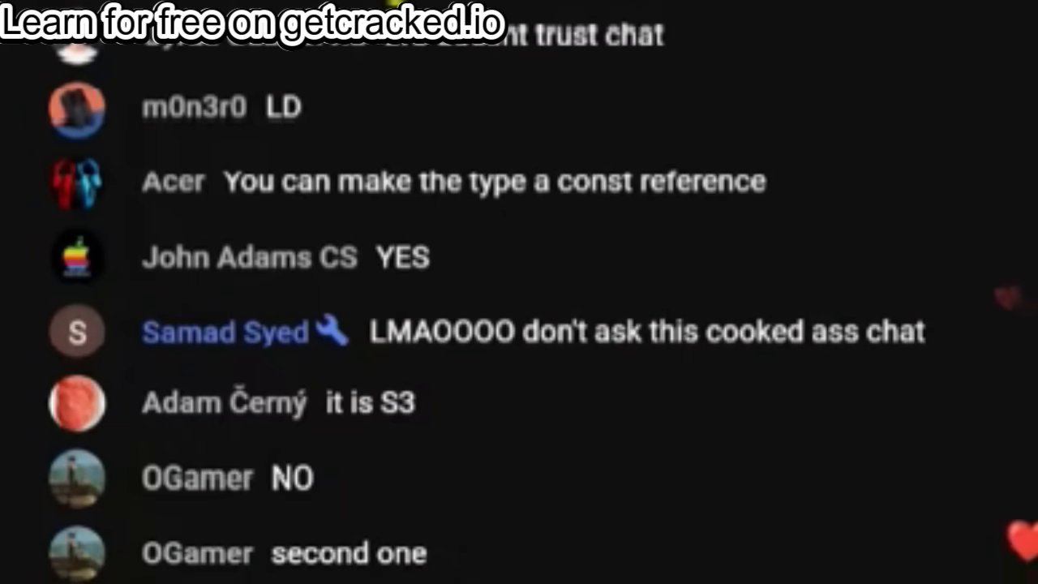
{"action": "scroll", "scroll_direction": "down", "scroll_amount": 3}
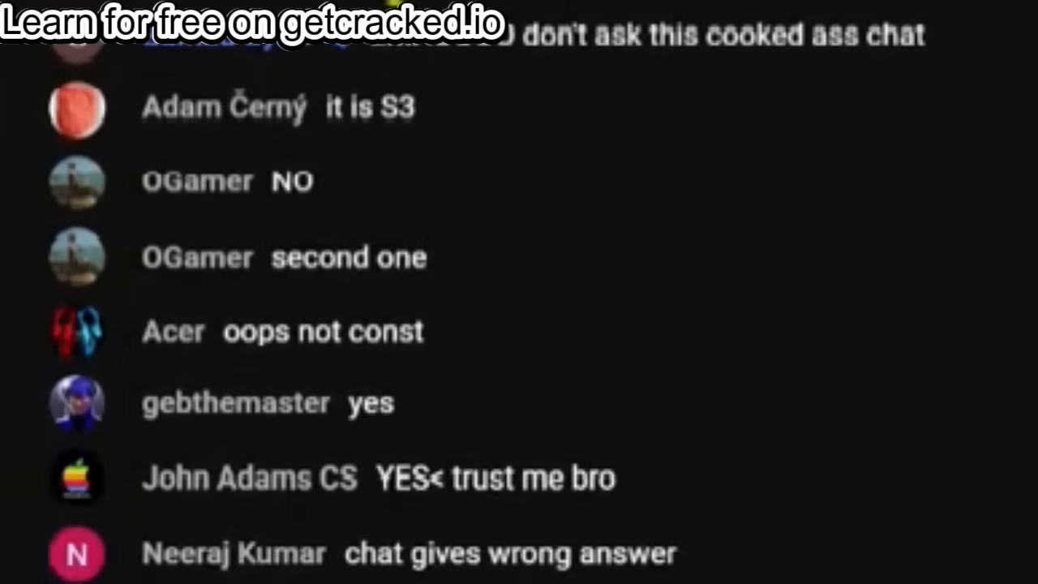
{"action": "scroll", "scroll_direction": "down", "scroll_amount": 3}
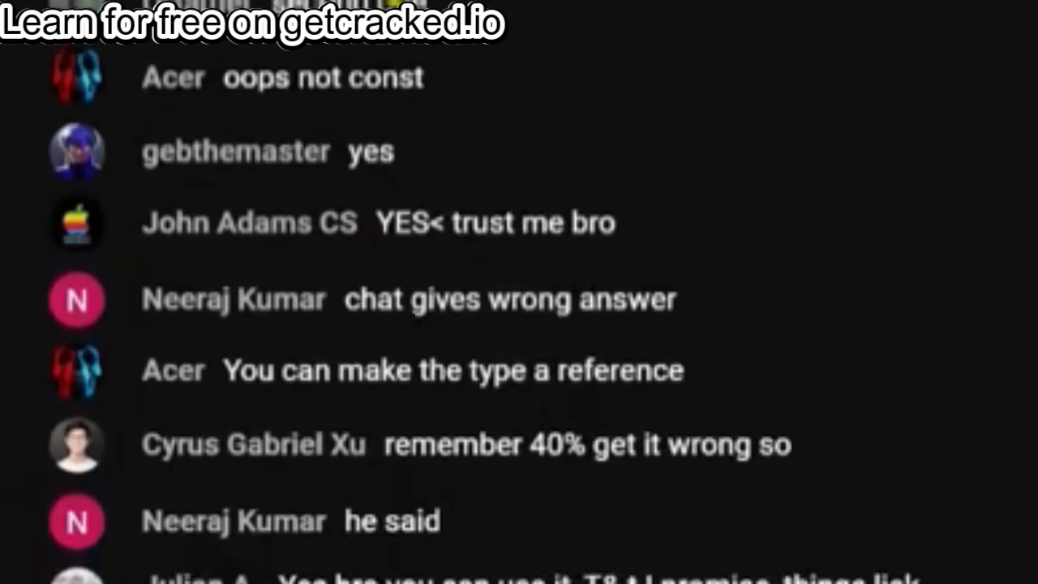
{"action": "scroll", "scroll_direction": "down", "scroll_amount": 3}
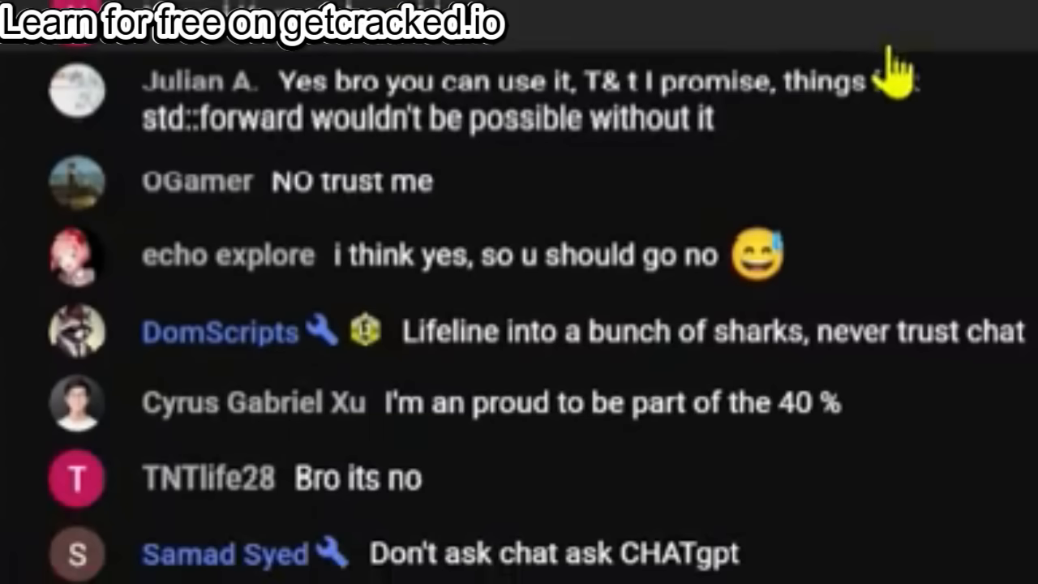
{"action": "scroll", "scroll_direction": "down", "scroll_amount": 3}
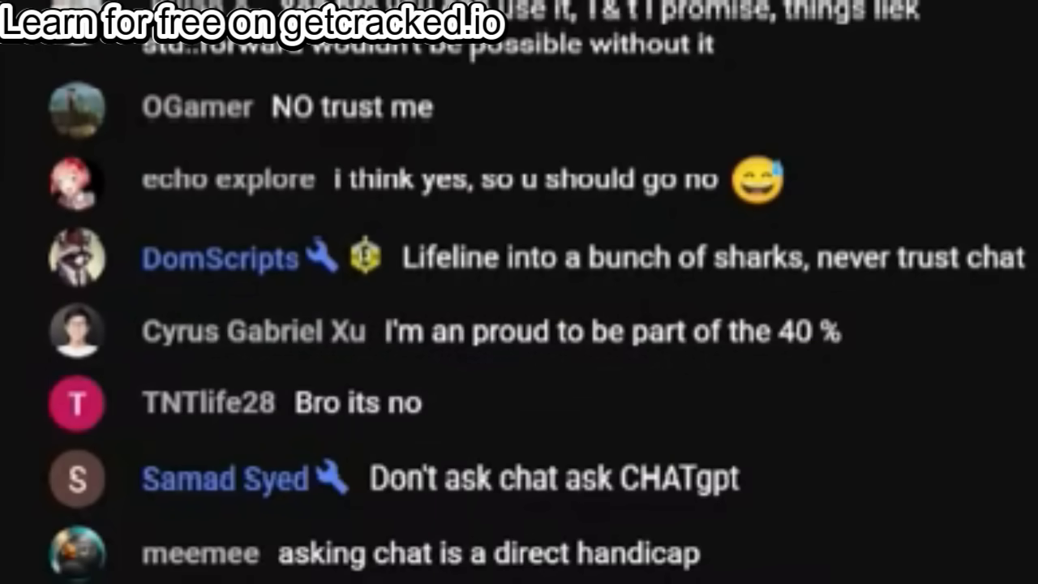
{"action": "scroll", "scroll_direction": "down", "scroll_amount": 3}
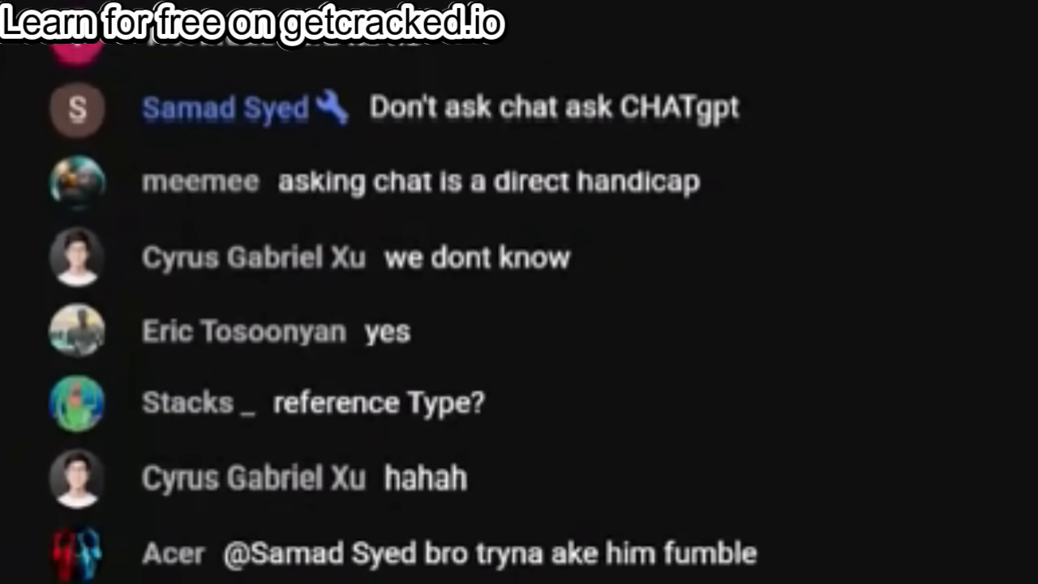
{"action": "scroll", "scroll_direction": "down", "scroll_amount": 3}
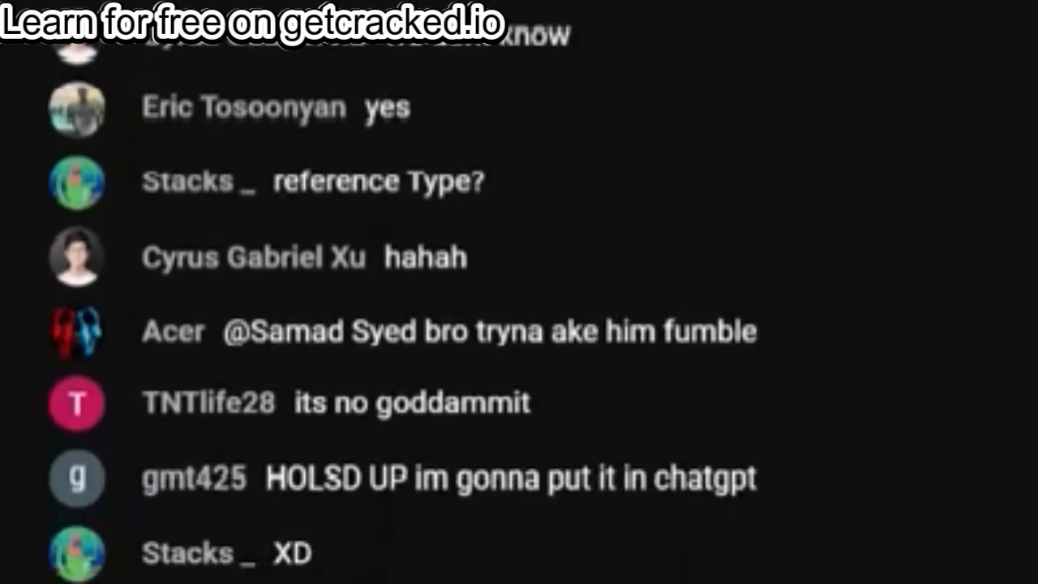
{"action": "scroll", "scroll_direction": "down", "scroll_amount": 3}
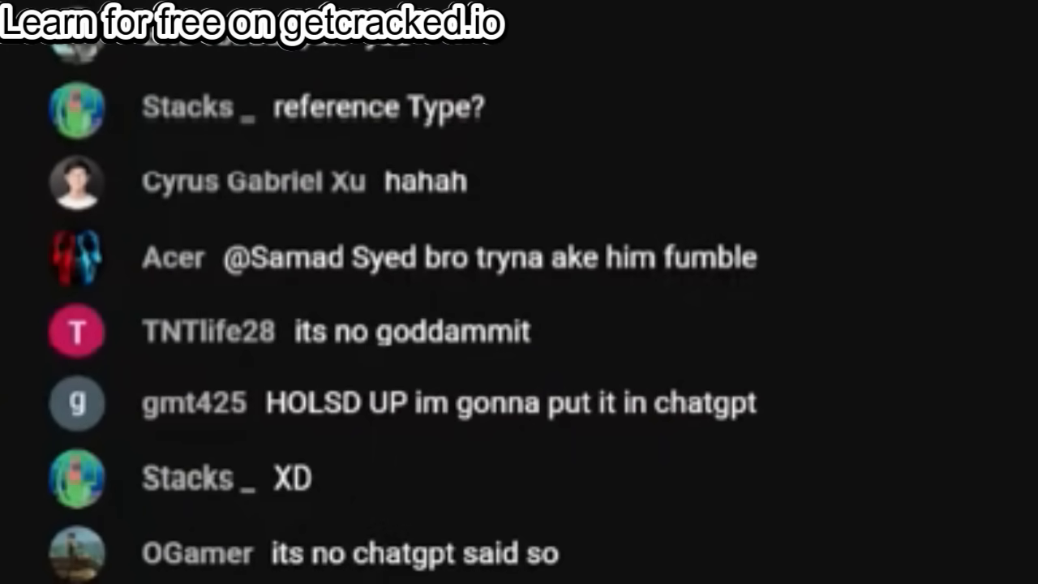
{"action": "scroll", "scroll_direction": "down", "scroll_amount": 3}
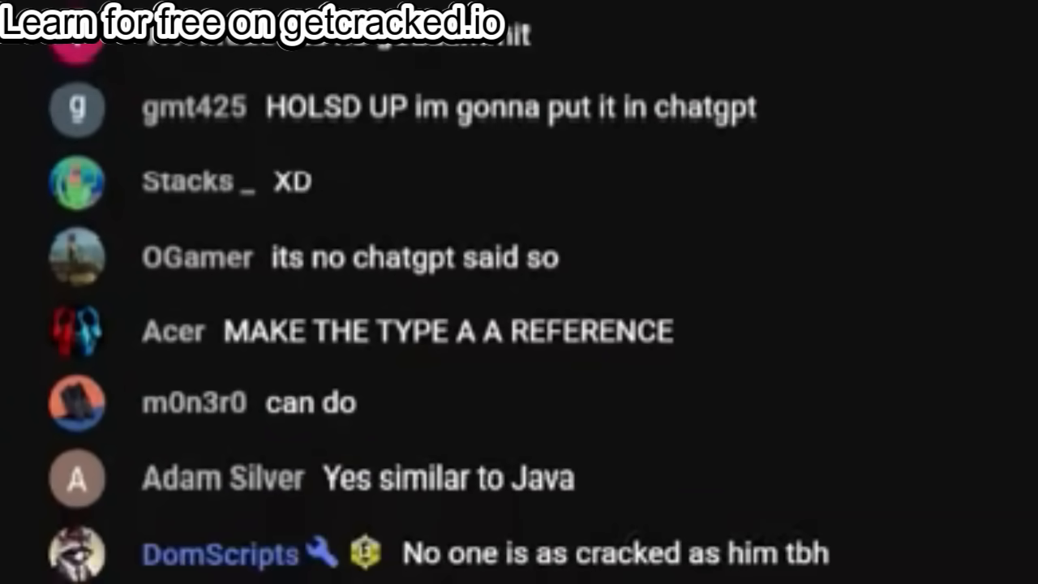
{"action": "scroll", "scroll_direction": "down", "scroll_amount": 3}
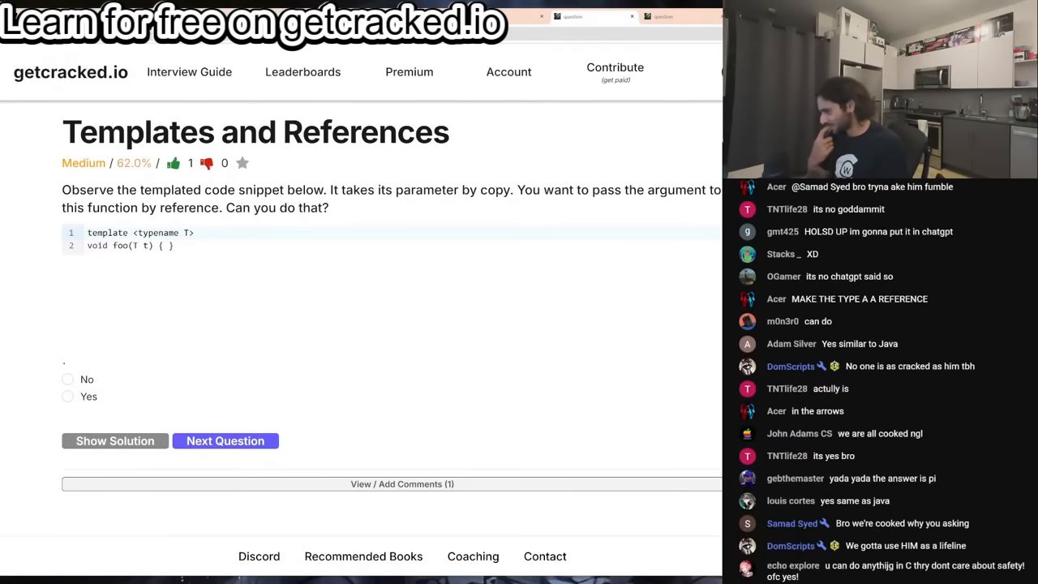
{"action": "scroll", "scroll_direction": "down", "scroll_amount": 3}
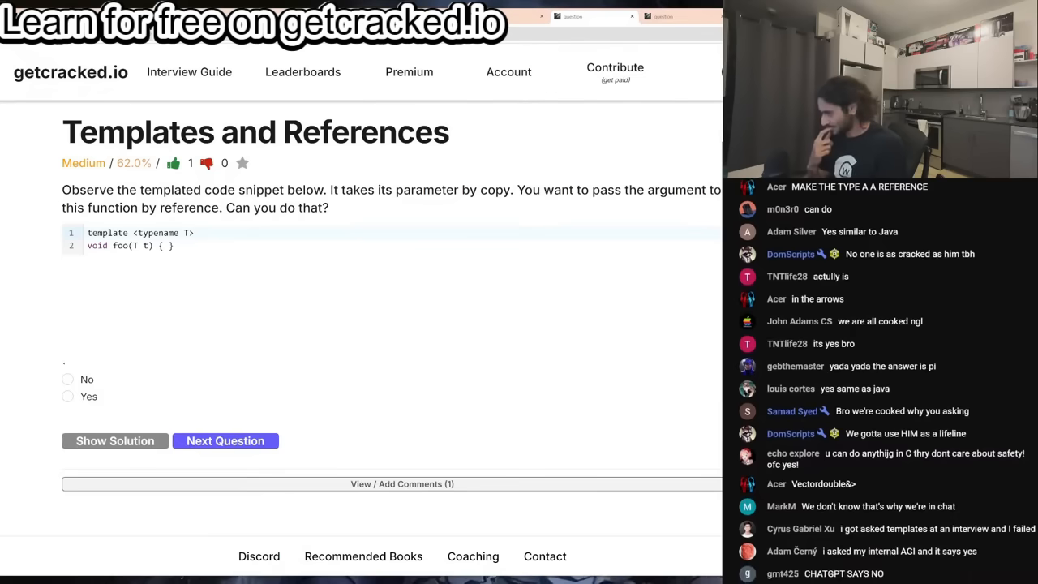
{"action": "scroll", "scroll_direction": "down", "scroll_amount": 3}
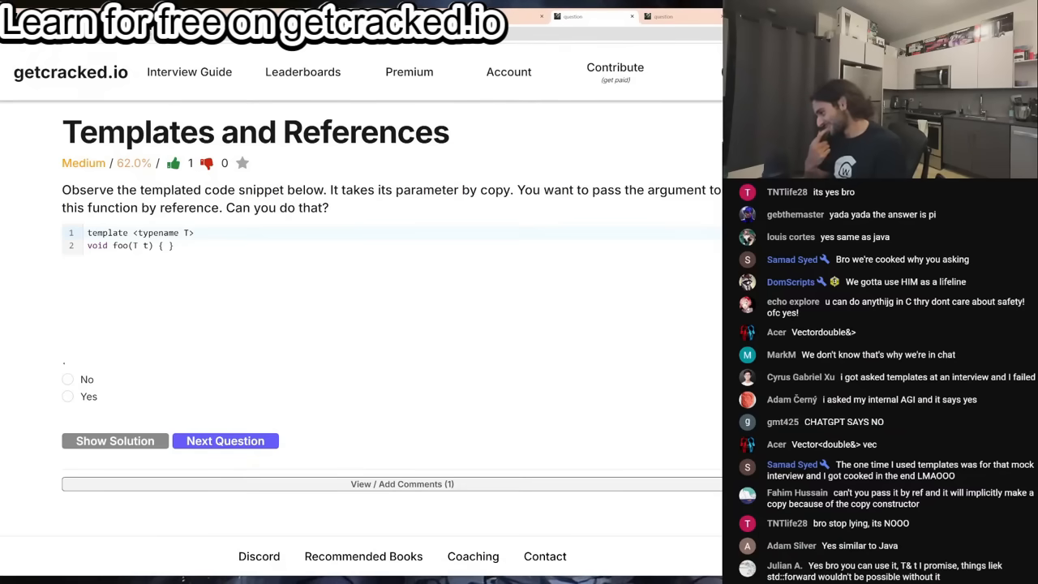
{"action": "scroll", "scroll_direction": "down", "scroll_amount": 3}
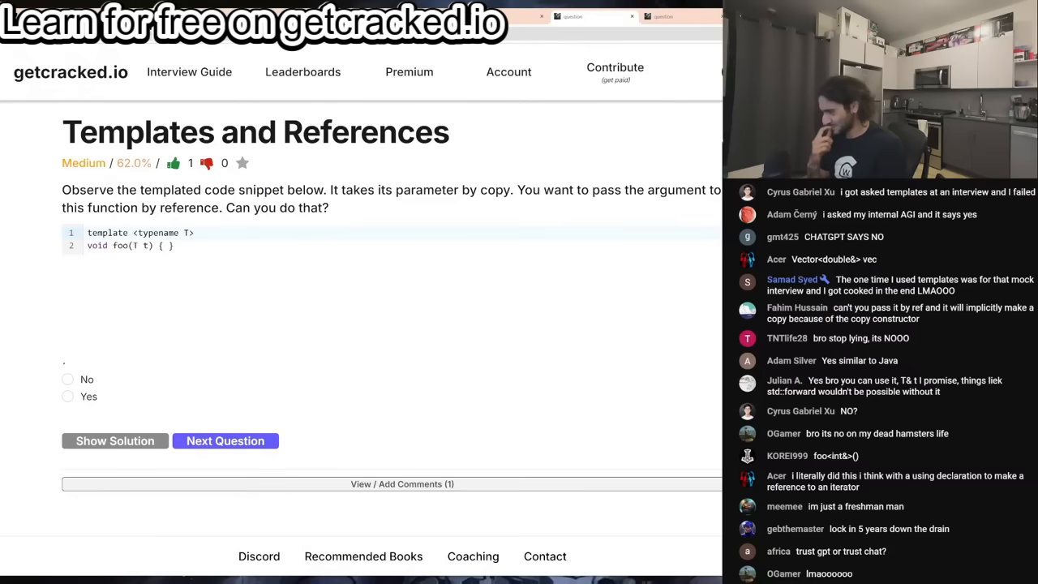
{"action": "scroll", "scroll_direction": "down", "scroll_amount": 3}
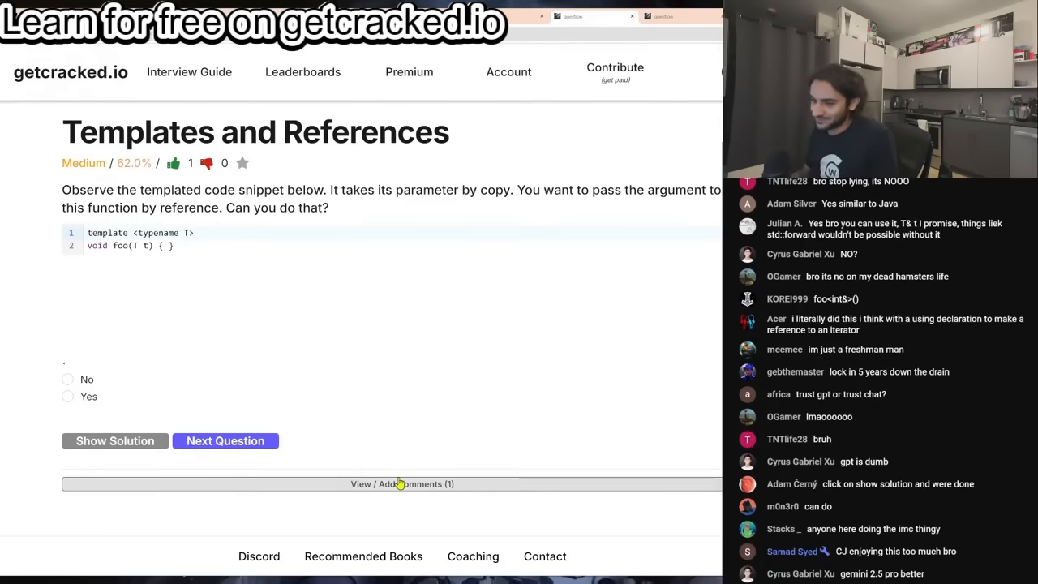
Step: Peek at the comments, then answer Templates and References with No, revealing the Yes solution
{"action": "left_click", "coordinate": [402, 483]}
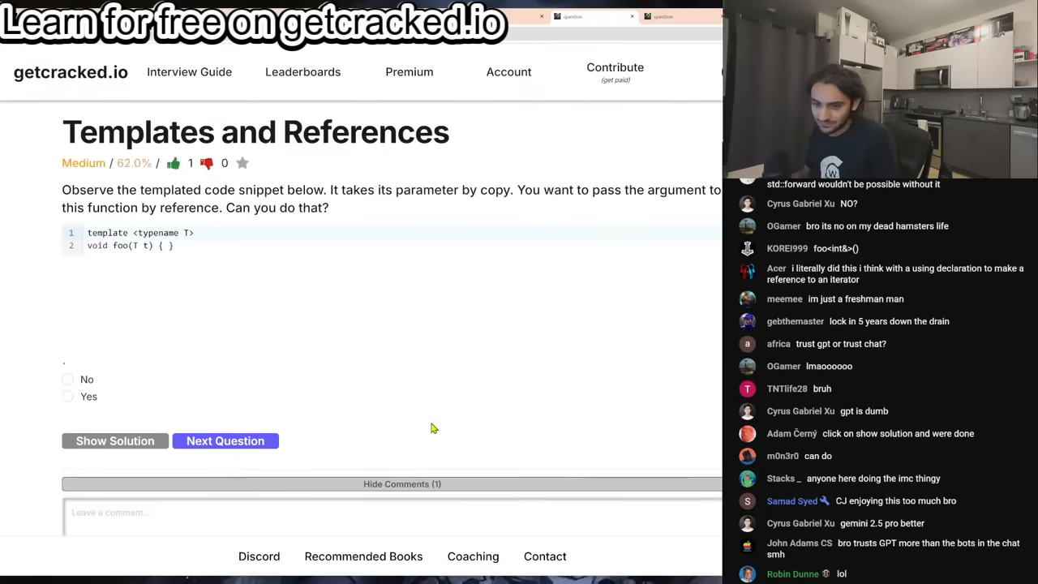
{"action": "left_click", "coordinate": [403, 484]}
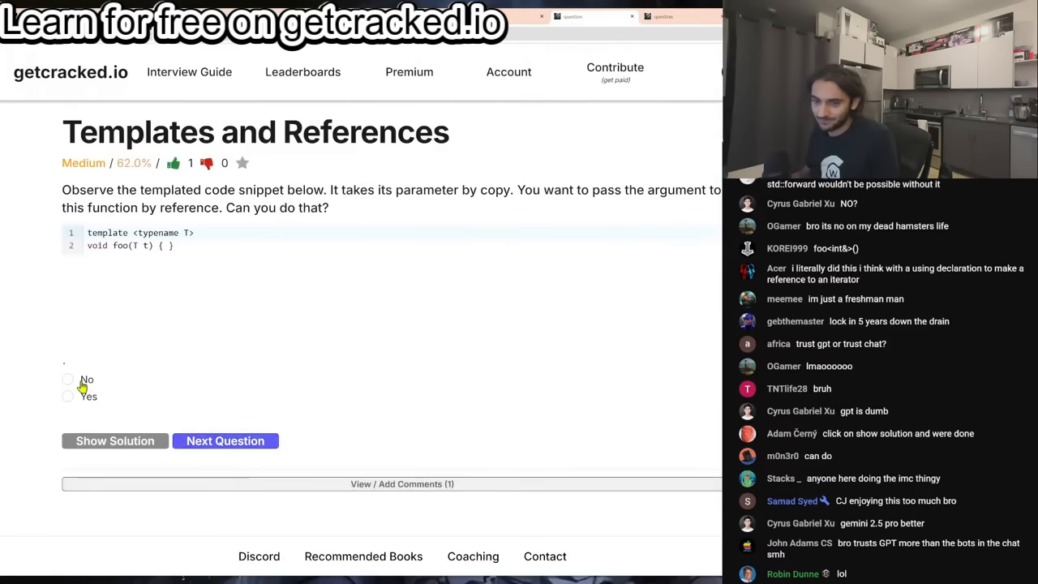
{"action": "left_click", "coordinate": [69, 380]}
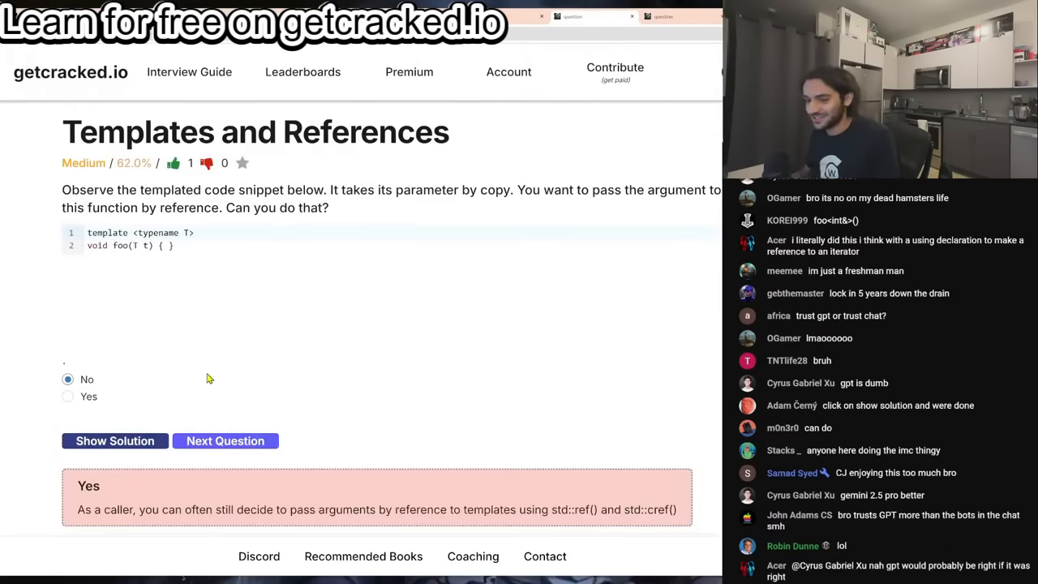